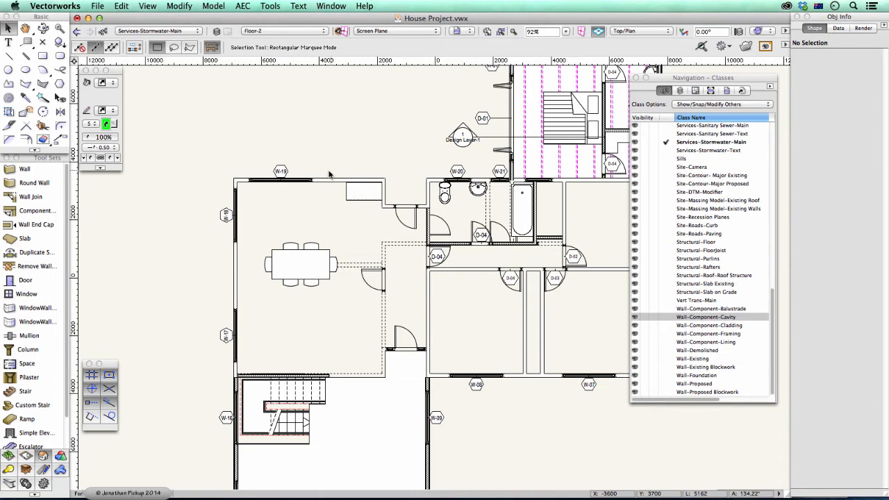
mouse_move(139, 198)
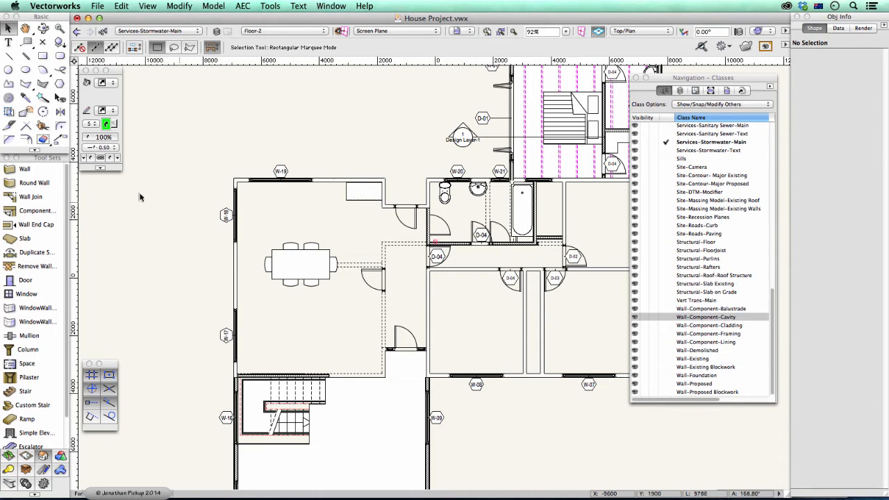
- Activate the Wall tool from the Building Shell tool set
left_click(25, 169)
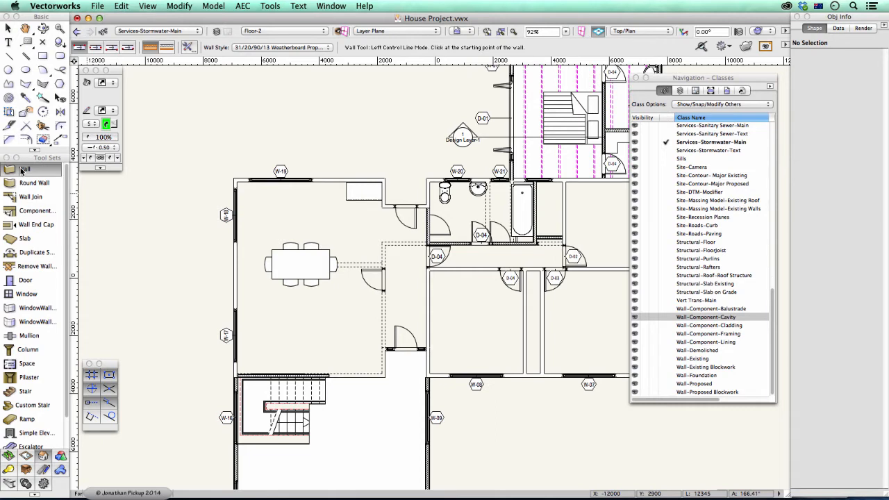
mouse_move(153, 175)
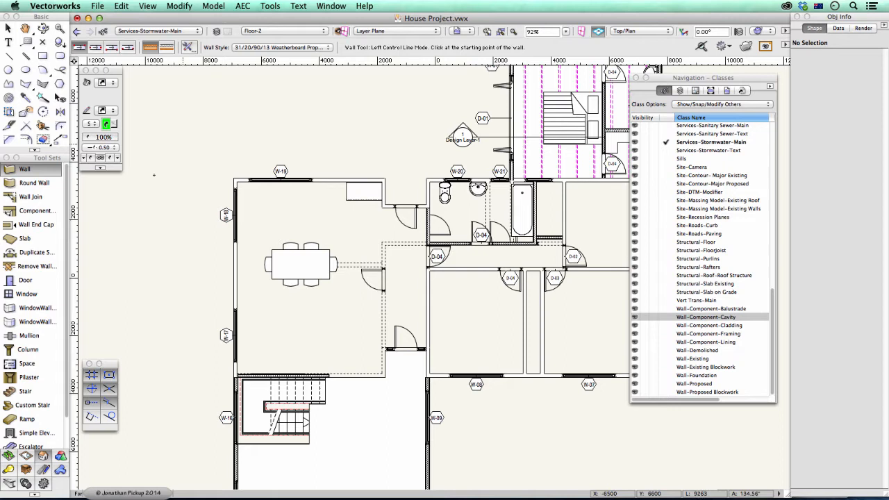
mouse_move(25, 170)
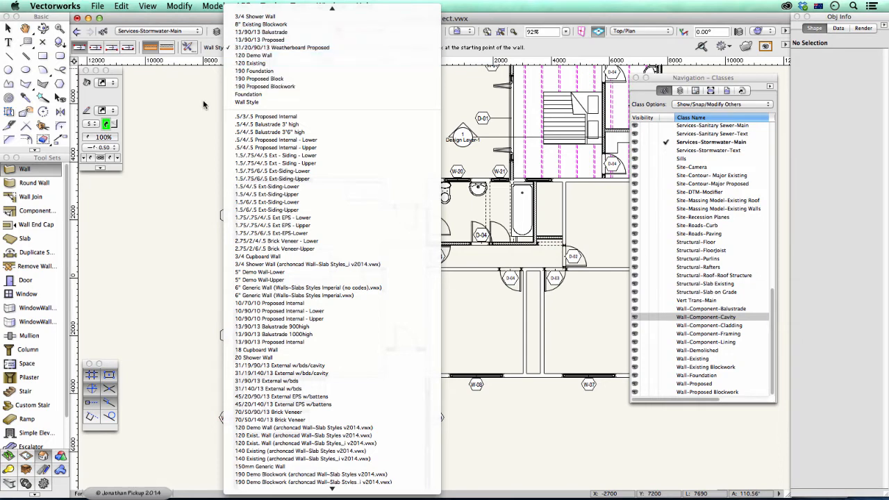
mouse_move(189, 106)
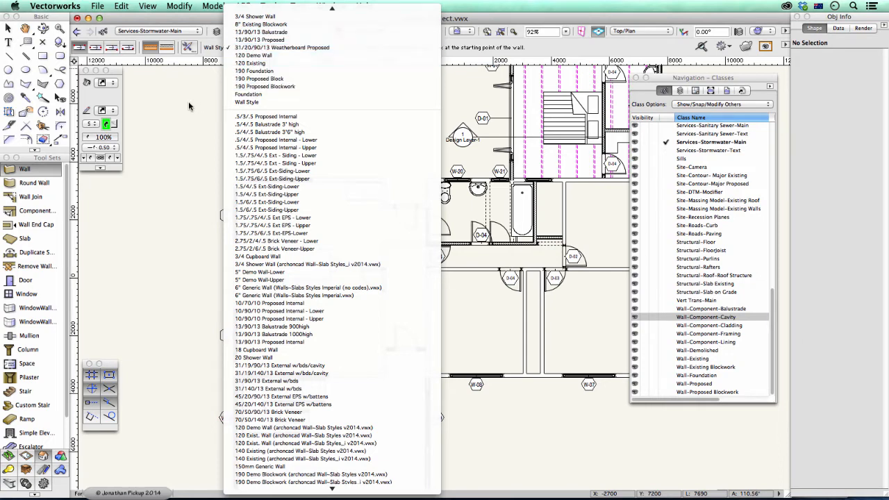
mouse_move(180, 133)
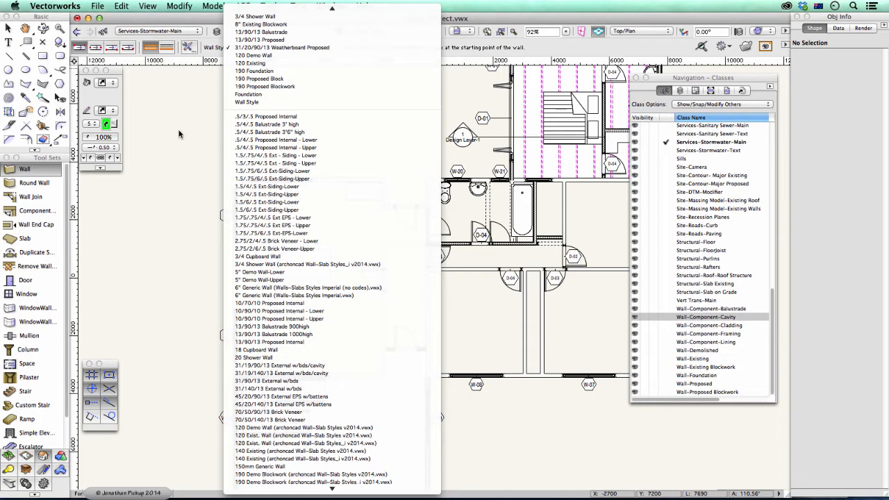
mouse_move(261, 39)
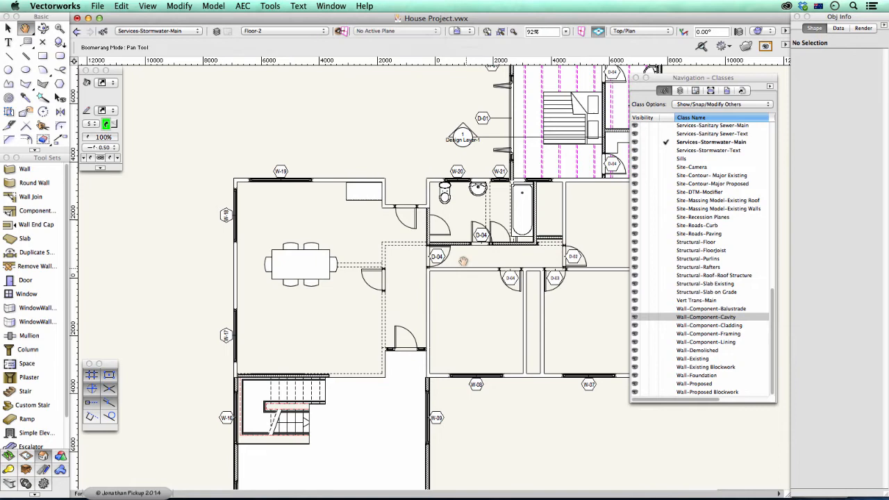
- Zoom to walls W-08/W-07 and choose the 120 Existing wall style
left_click(25, 170)
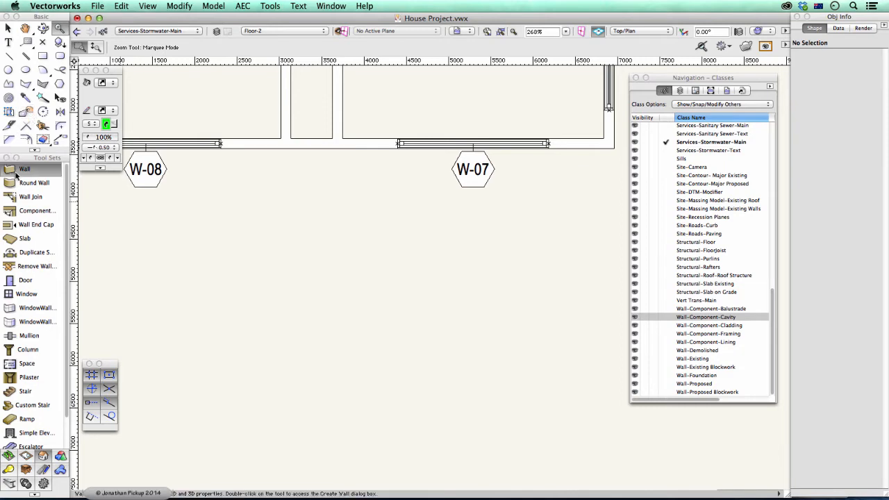
left_click(216, 47)
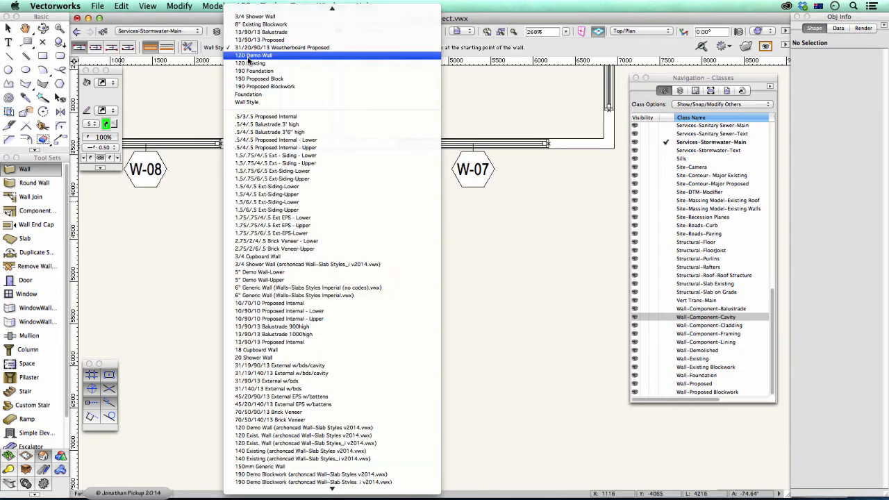
left_click(252, 64)
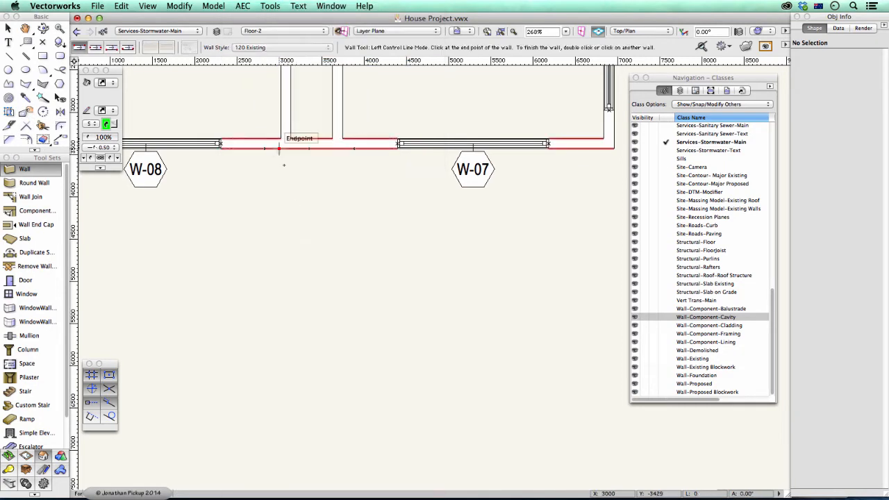
mouse_move(280, 389)
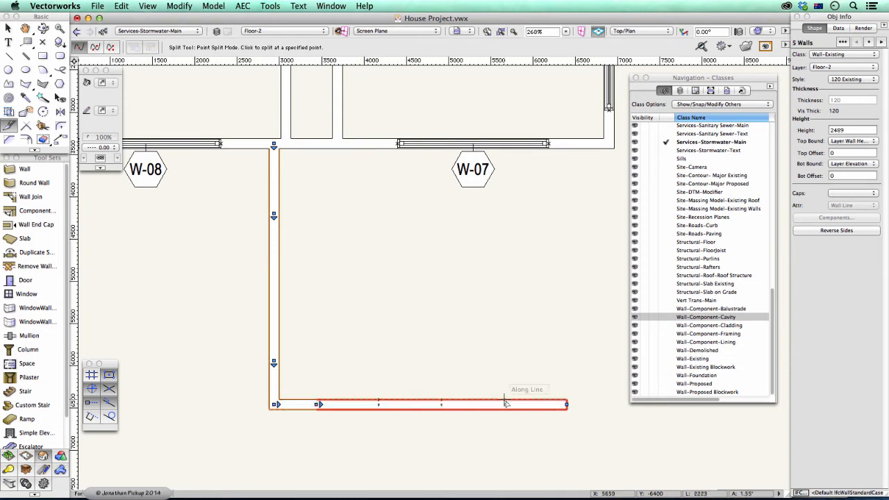
- Point-split the existing walls at two chosen points into separate pieces
left_click(503, 405)
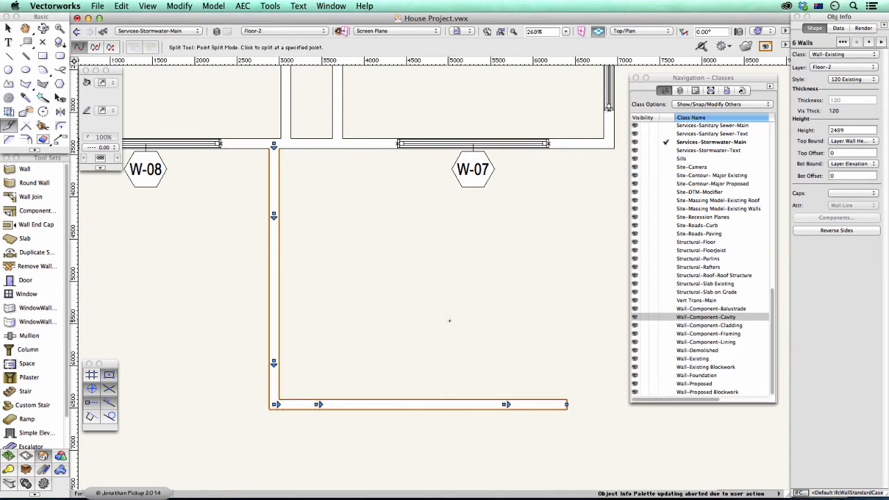
left_click(10, 28)
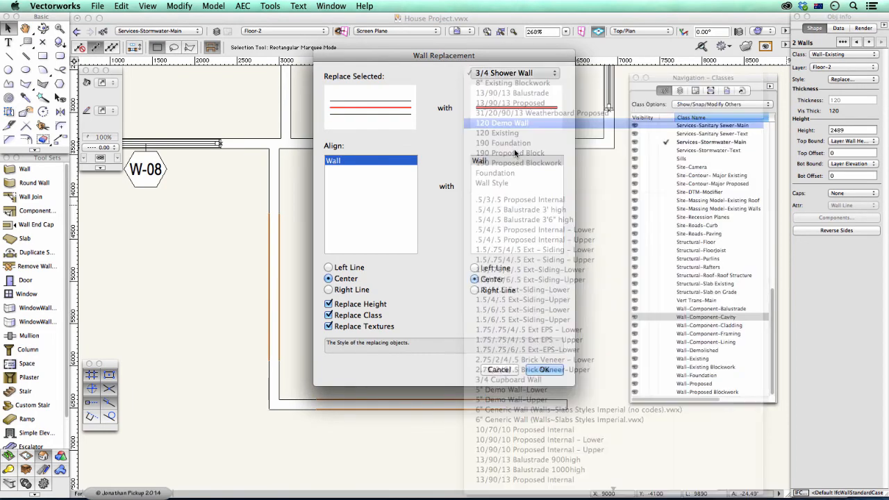
- Replace two split pieces with 120 Demo Wall and deselect them
left_click(545, 370)
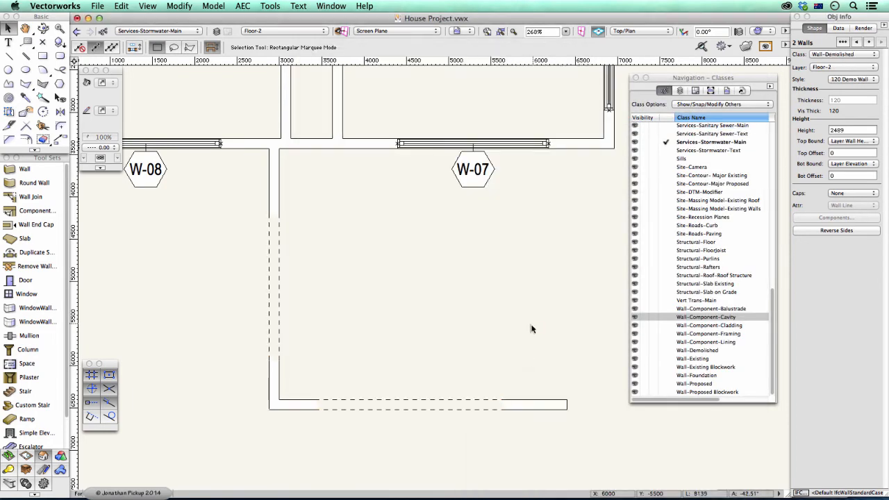
left_click(222, 216)
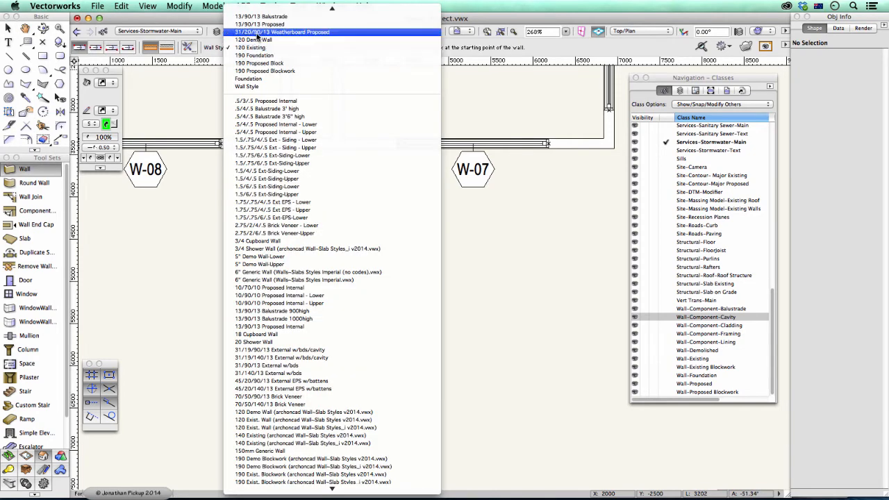
- Choose the Weatherboard Proposed wall style for the walls around W-07
left_click(282, 32)
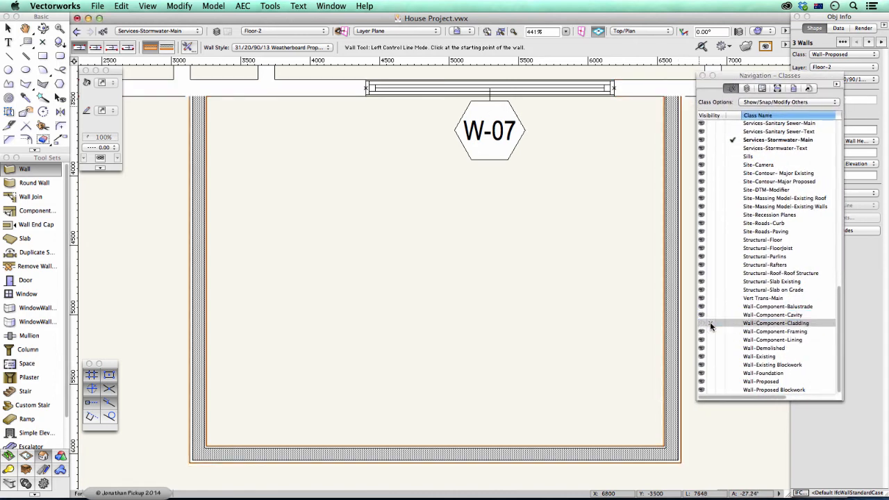
- Set the Wall-Component-Cavity class to invisible in the Classes tab
left_click(701, 322)
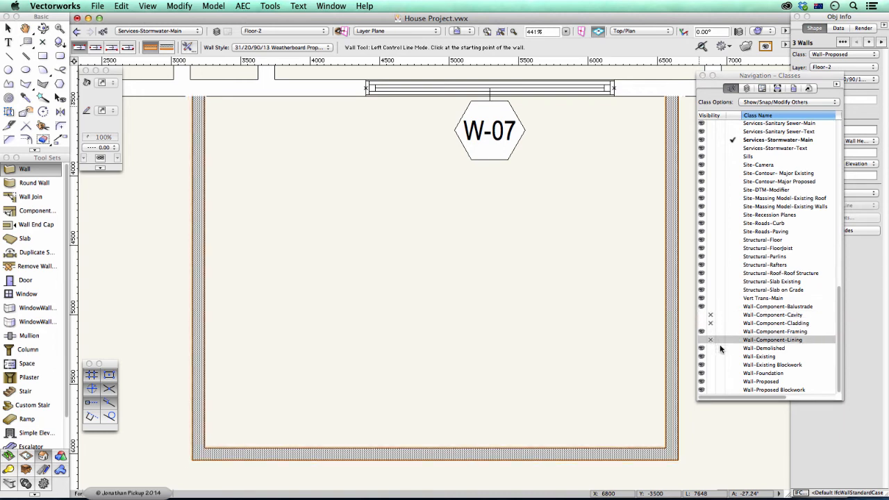
mouse_move(725, 353)
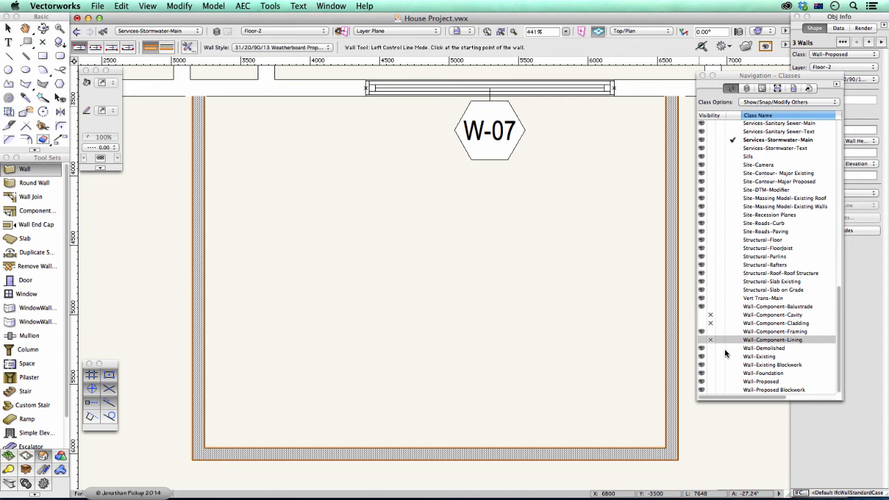
mouse_move(741, 343)
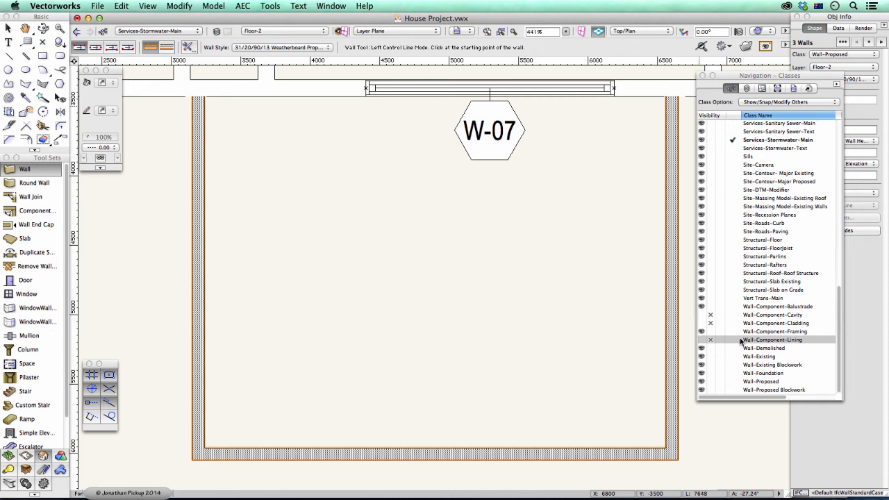